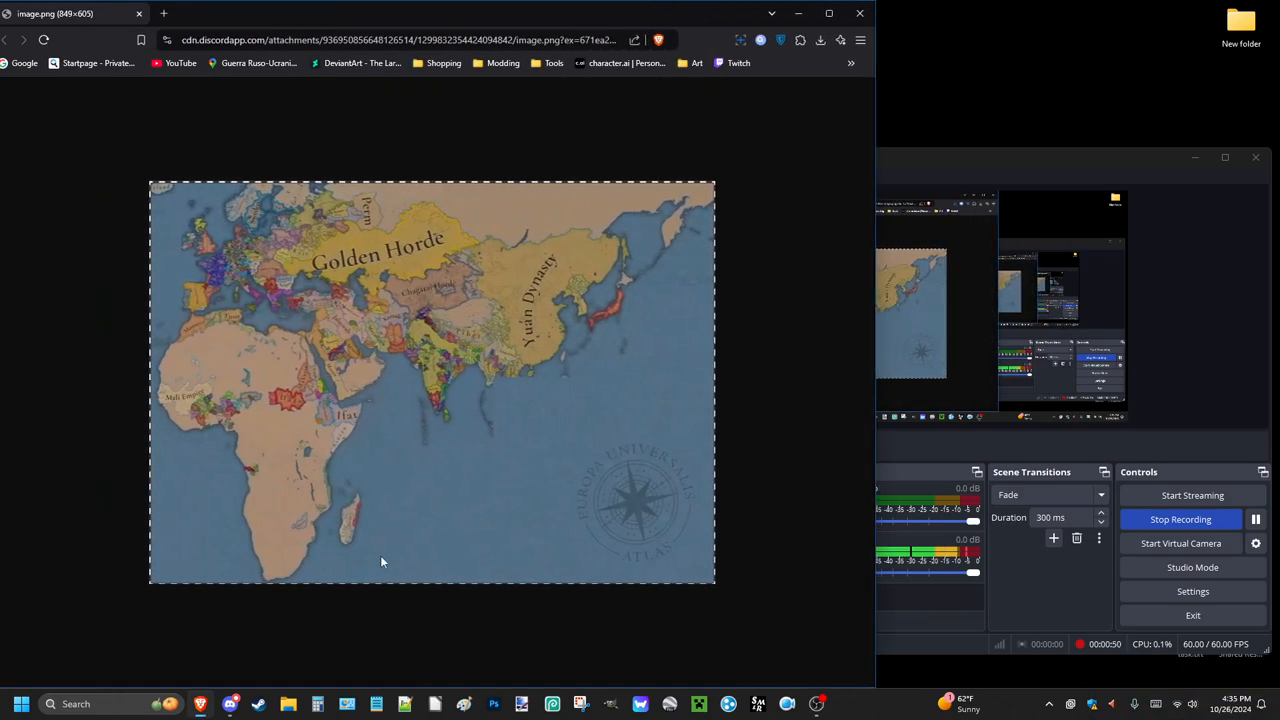
{"action": "mouse_move", "coordinate": [60, 542]}
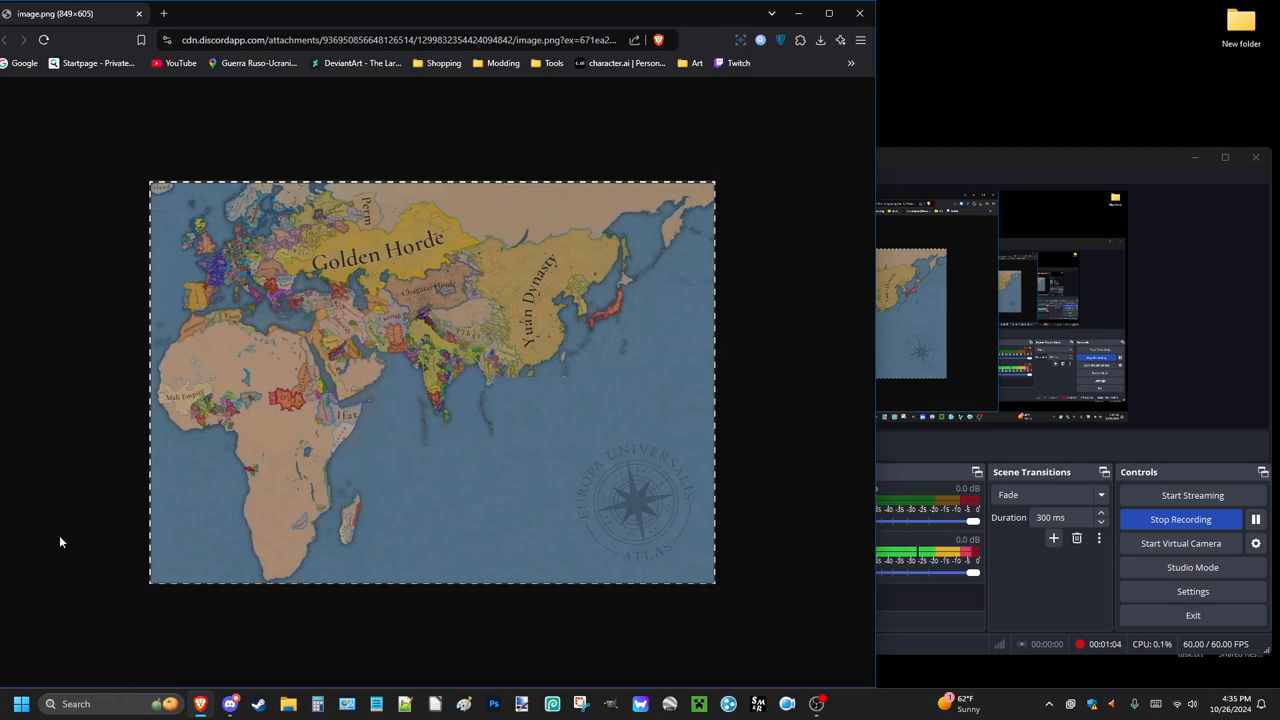
{"action": "mouse_move", "coordinate": [512, 392]}
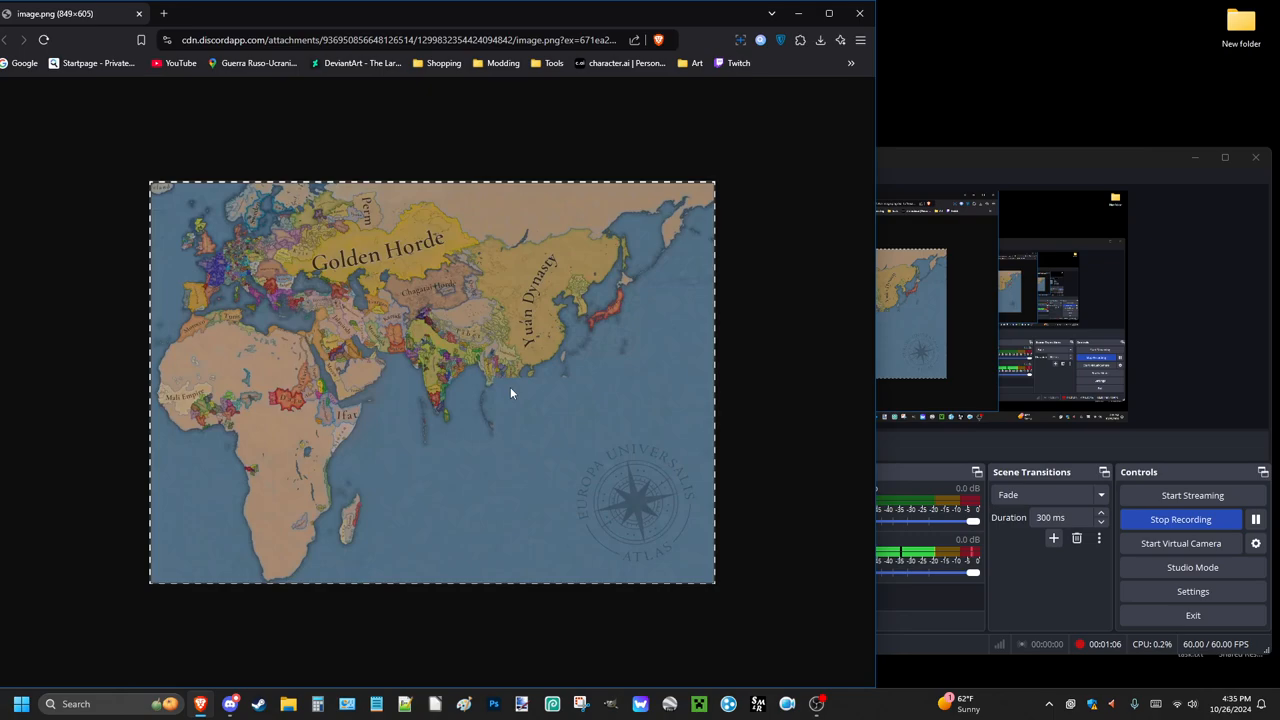
{"action": "mouse_move", "coordinate": [708, 560]}
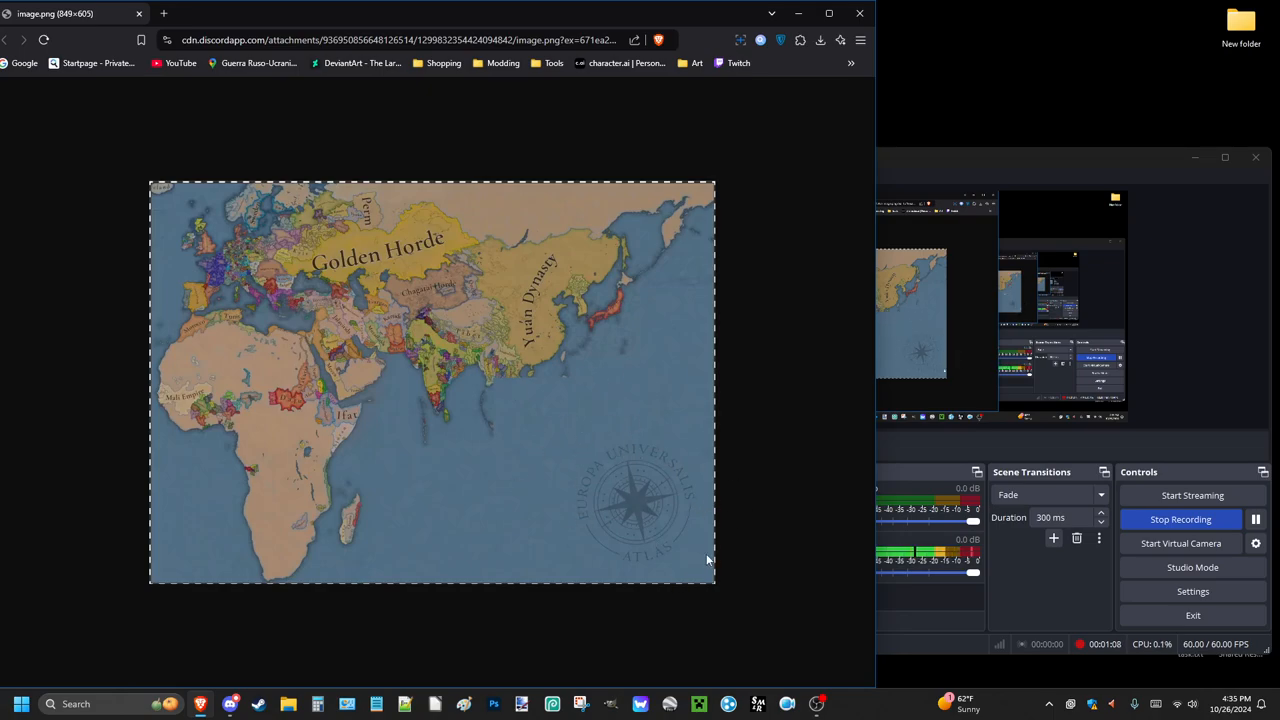
{"action": "mouse_move", "coordinate": [456, 320]}
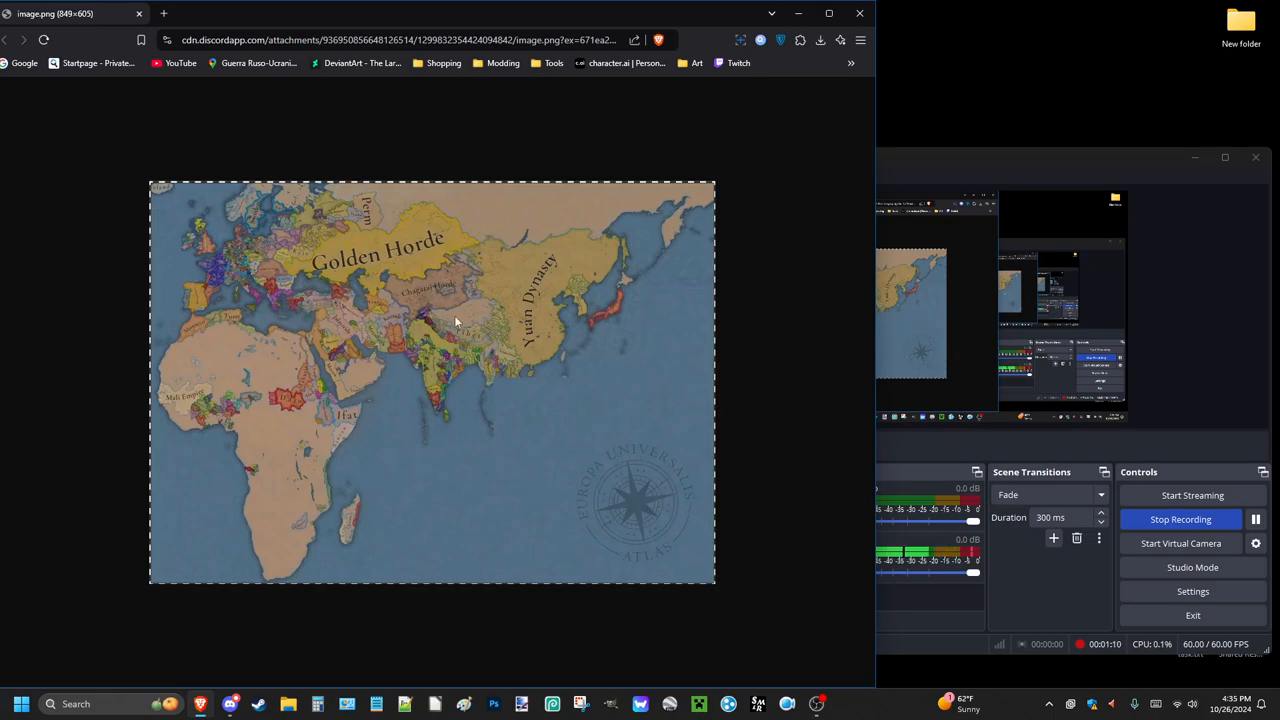
{"action": "mouse_move", "coordinate": [458, 466]}
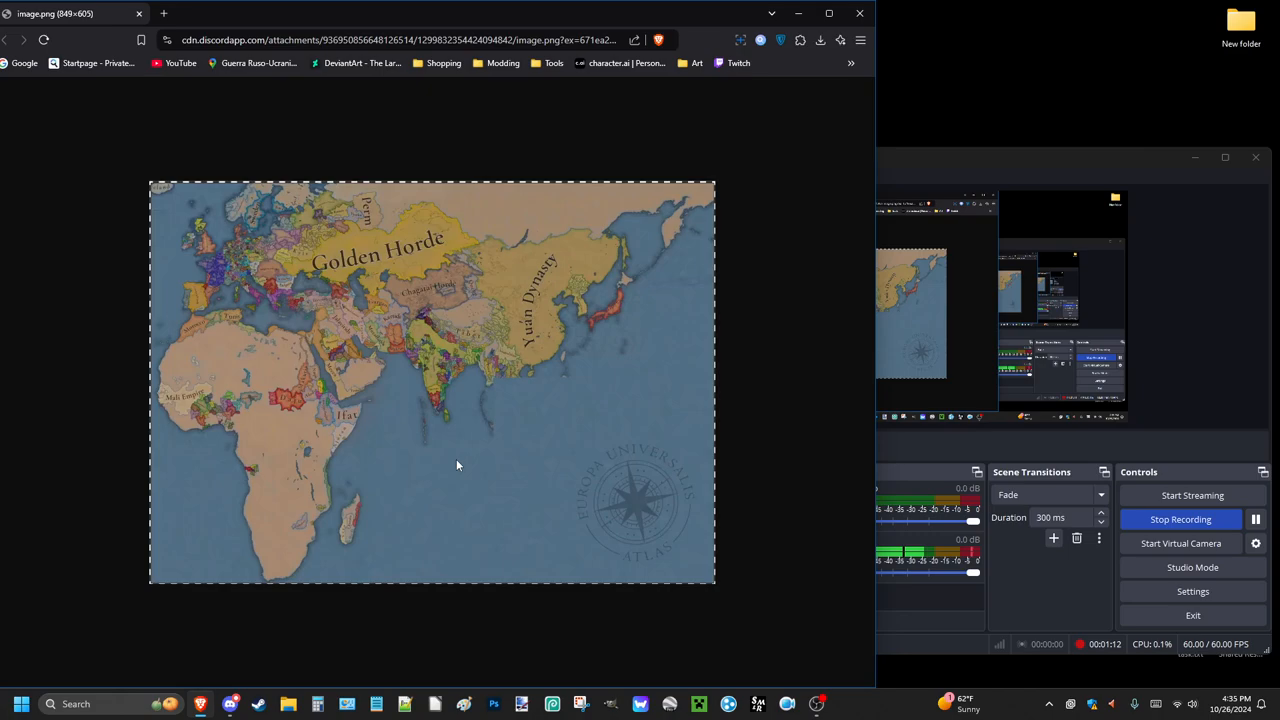
{"action": "mouse_move", "coordinate": [314, 404]}
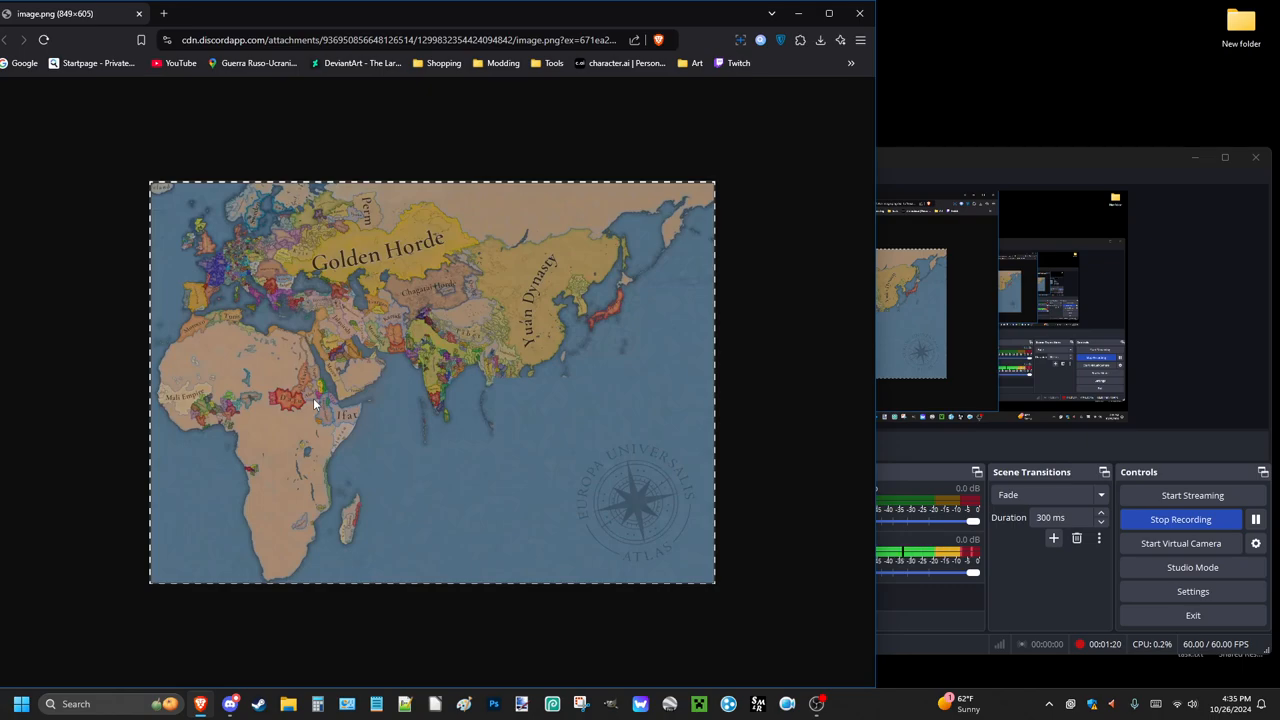
{"action": "mouse_move", "coordinate": [308, 402]}
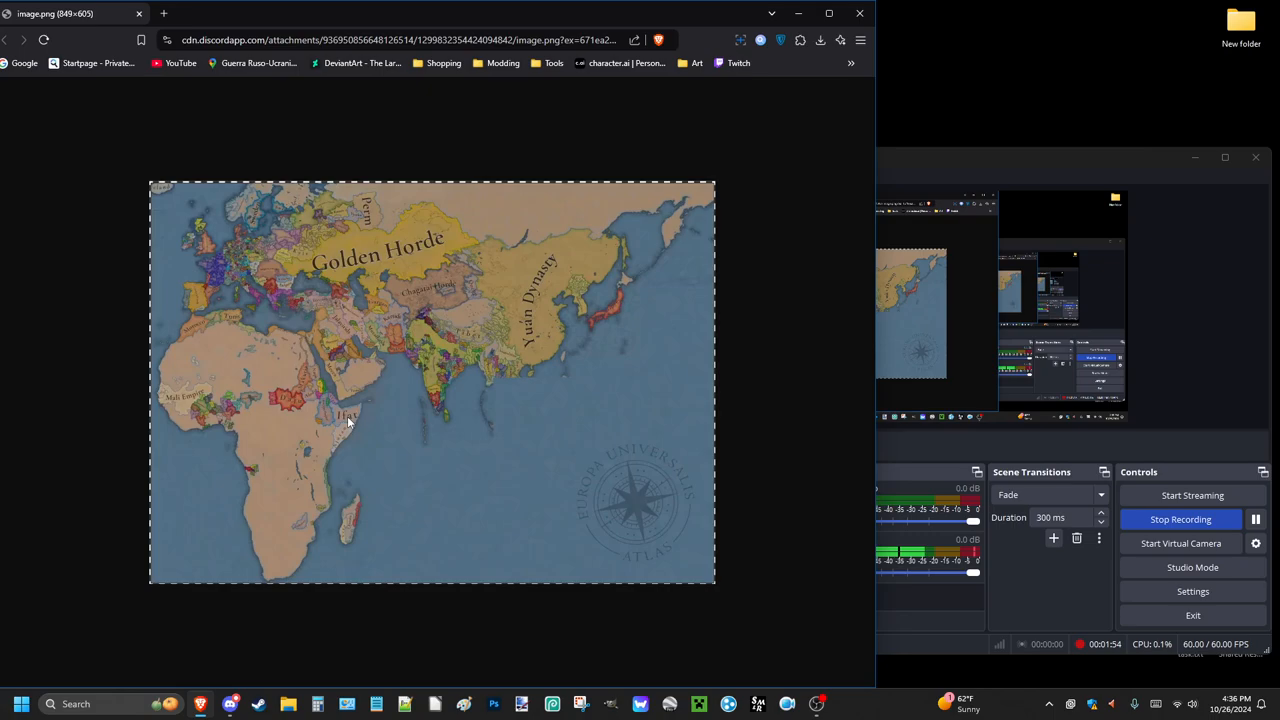
{"action": "mouse_move", "coordinate": [124, 476]}
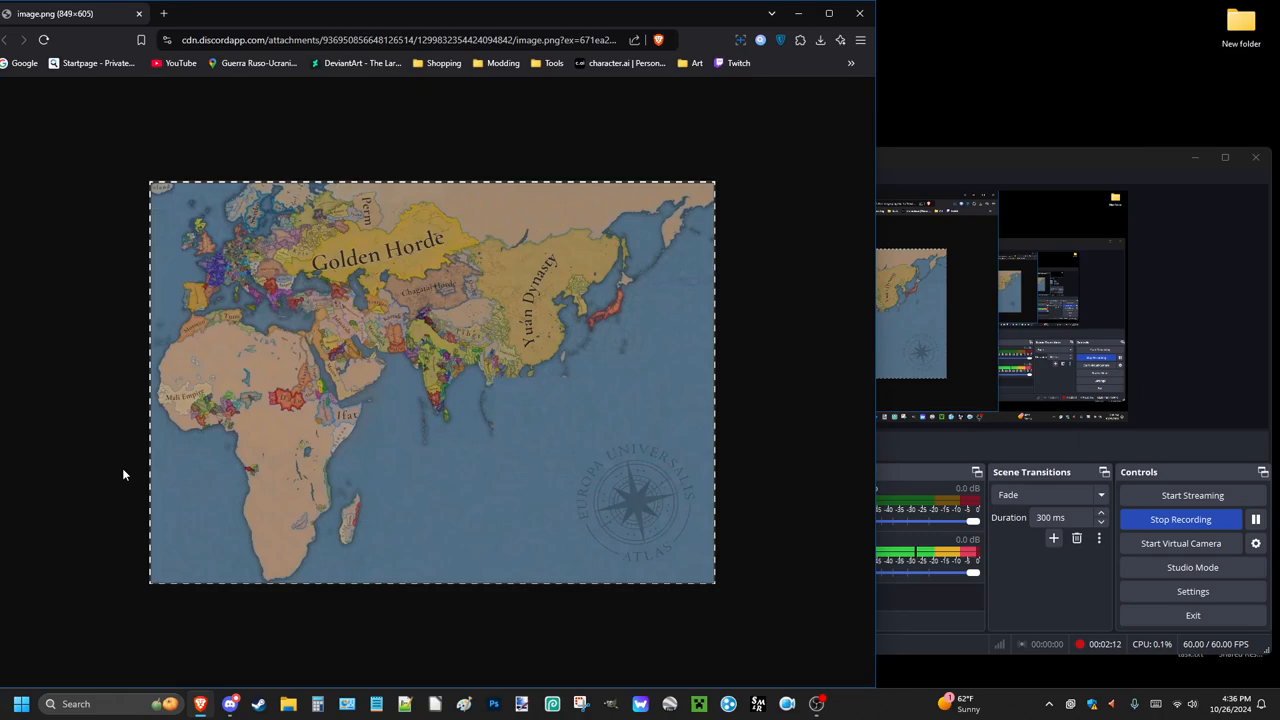
{"action": "mouse_move", "coordinate": [112, 472]}
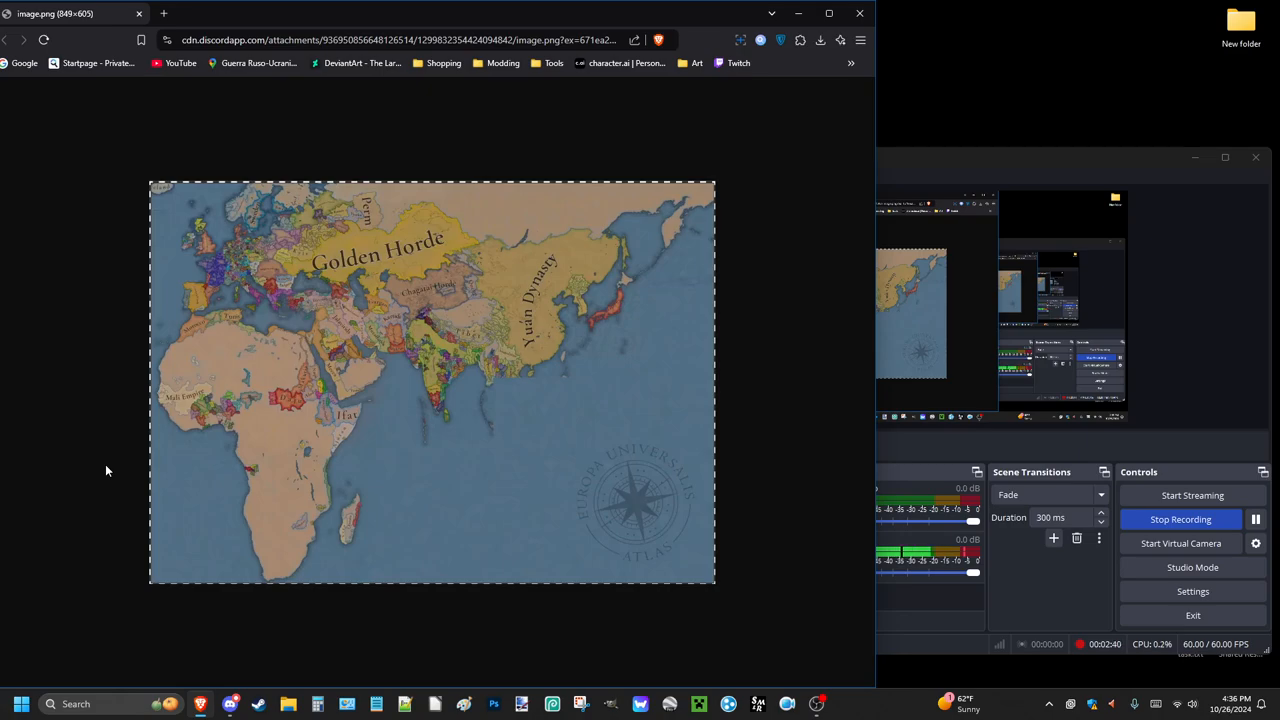
{"action": "mouse_move", "coordinate": [520, 408]}
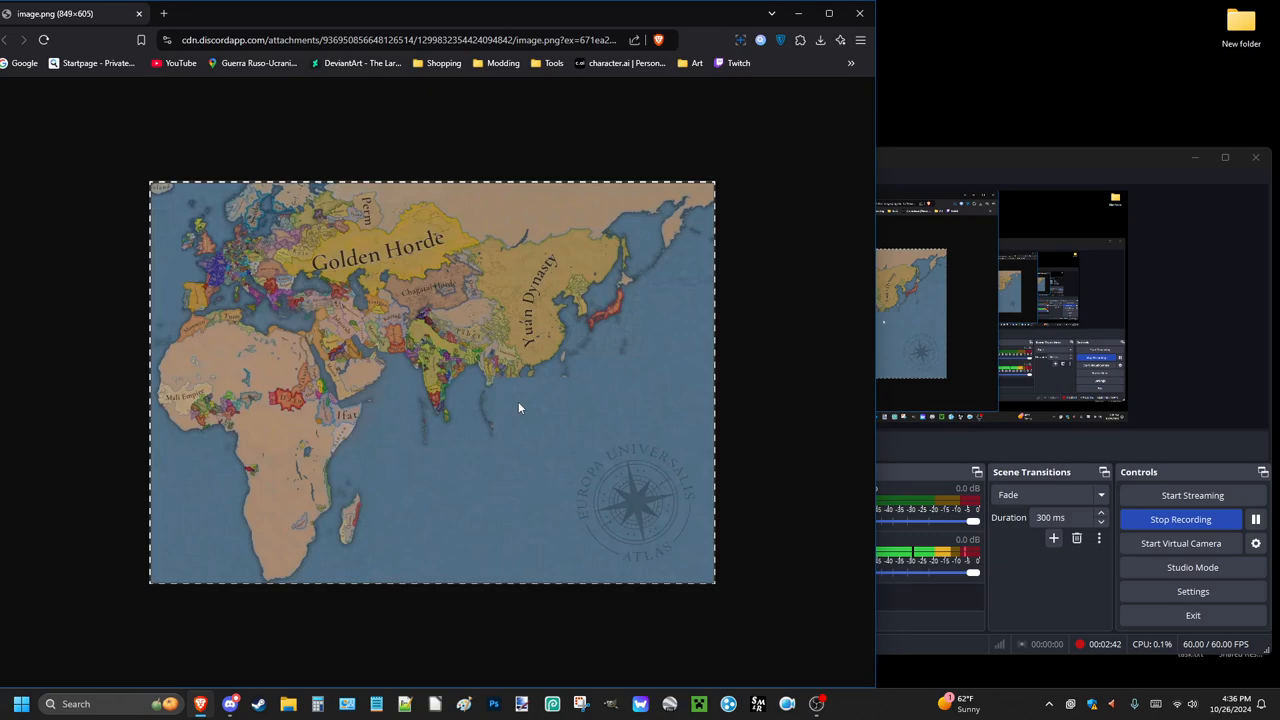
{"action": "mouse_move", "coordinate": [660, 572]}
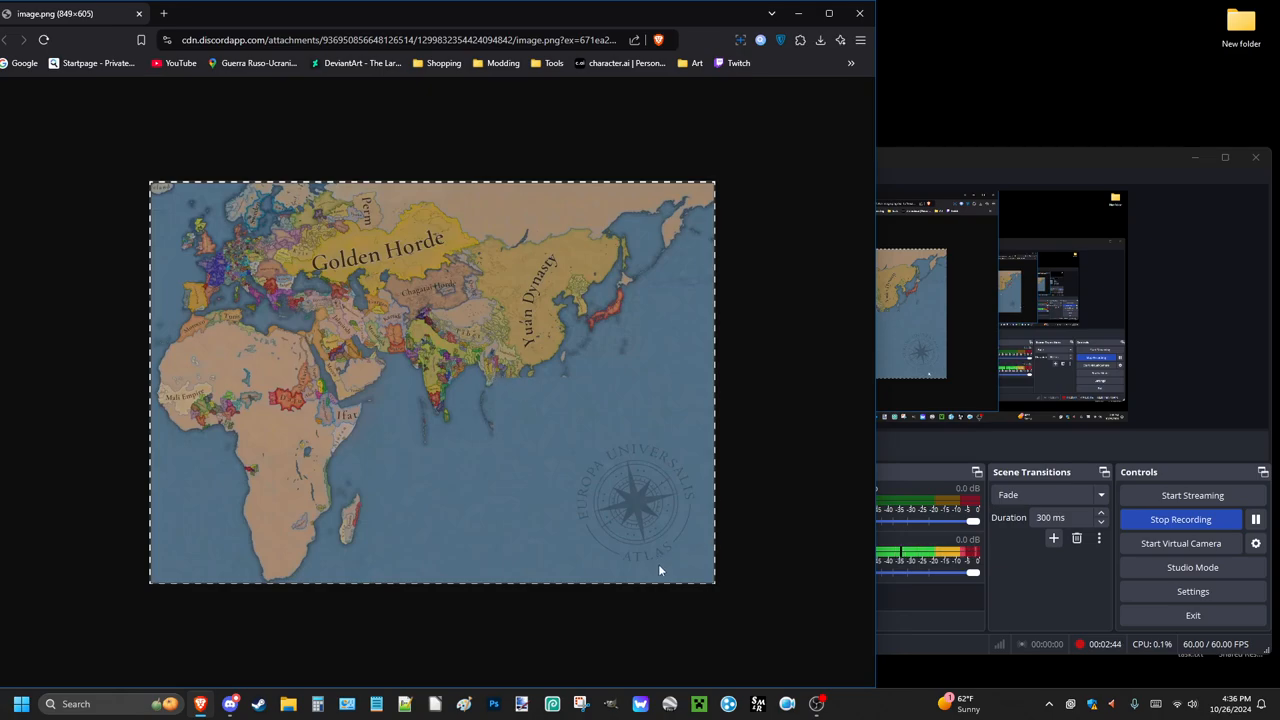
{"action": "mouse_move", "coordinate": [640, 524]}
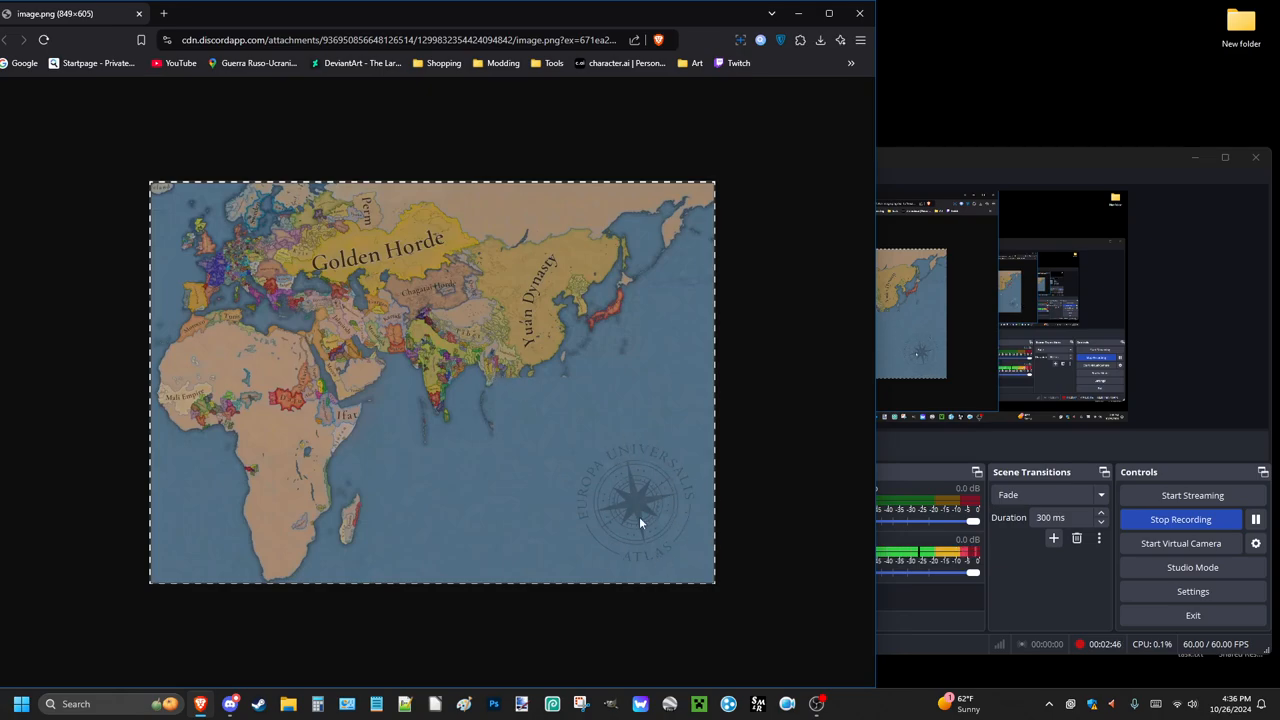
{"action": "mouse_move", "coordinate": [574, 496]}
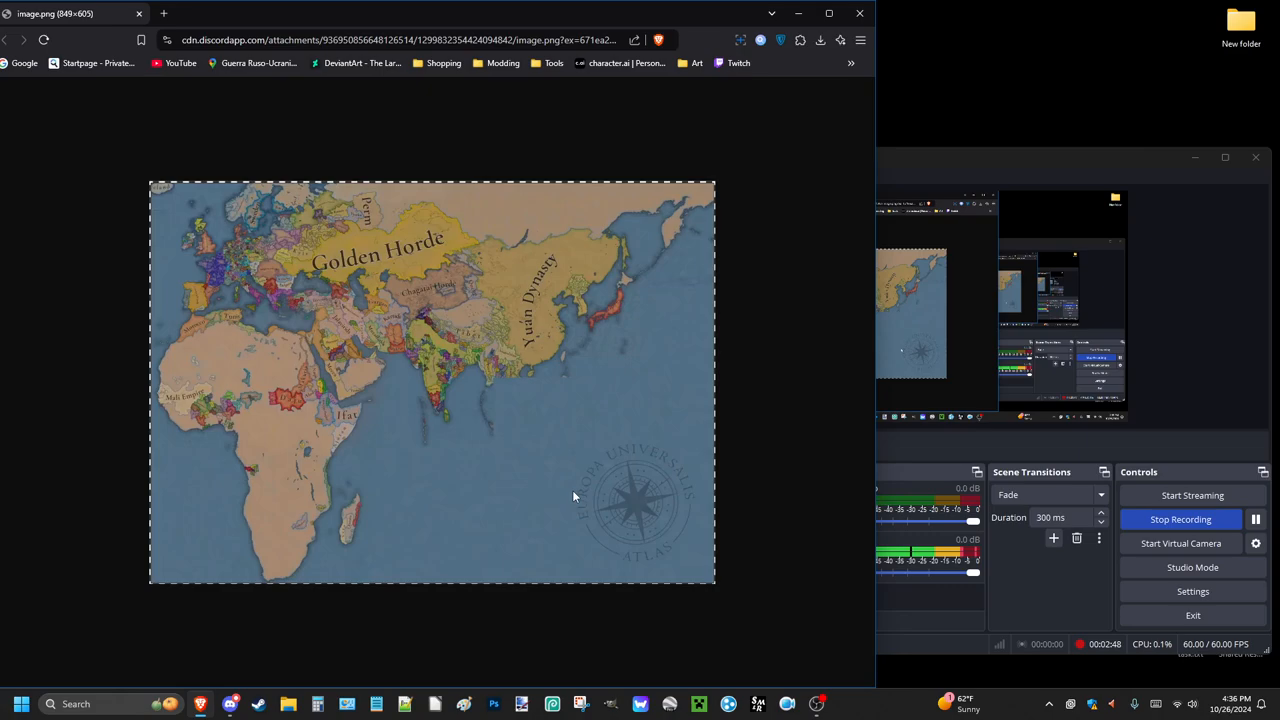
{"action": "mouse_move", "coordinate": [588, 528]}
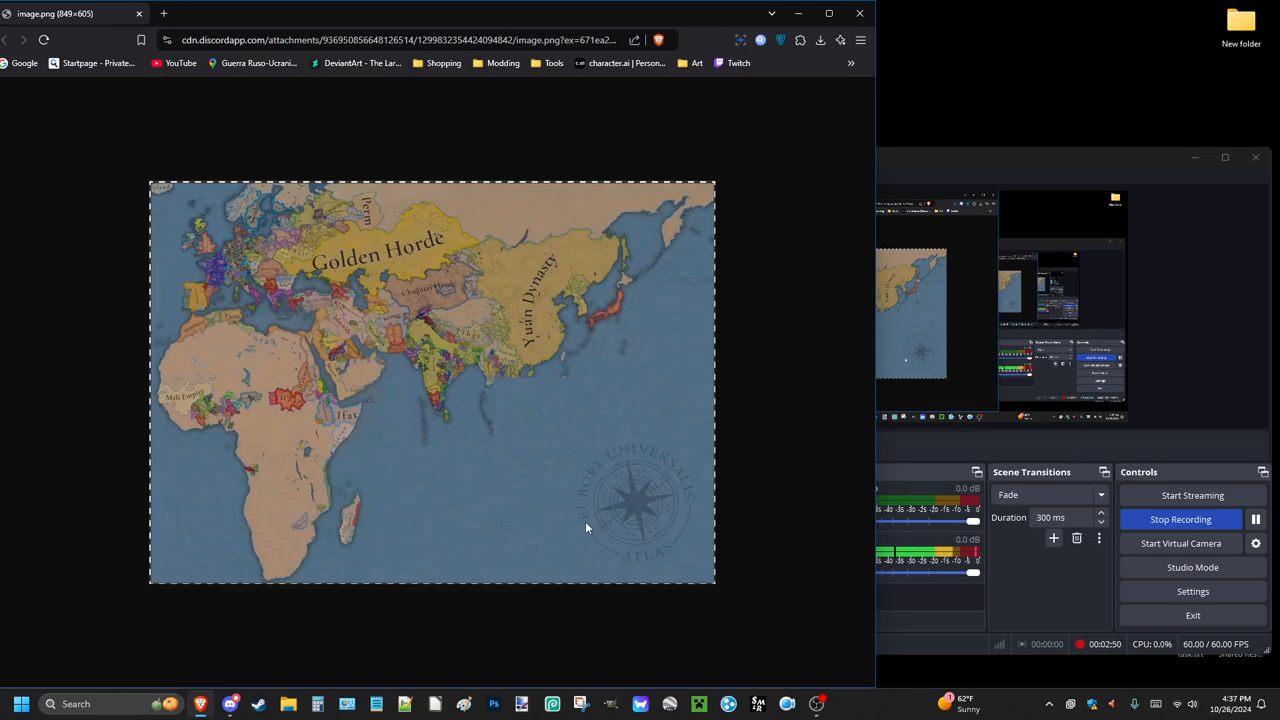
{"action": "mouse_move", "coordinate": [622, 560]}
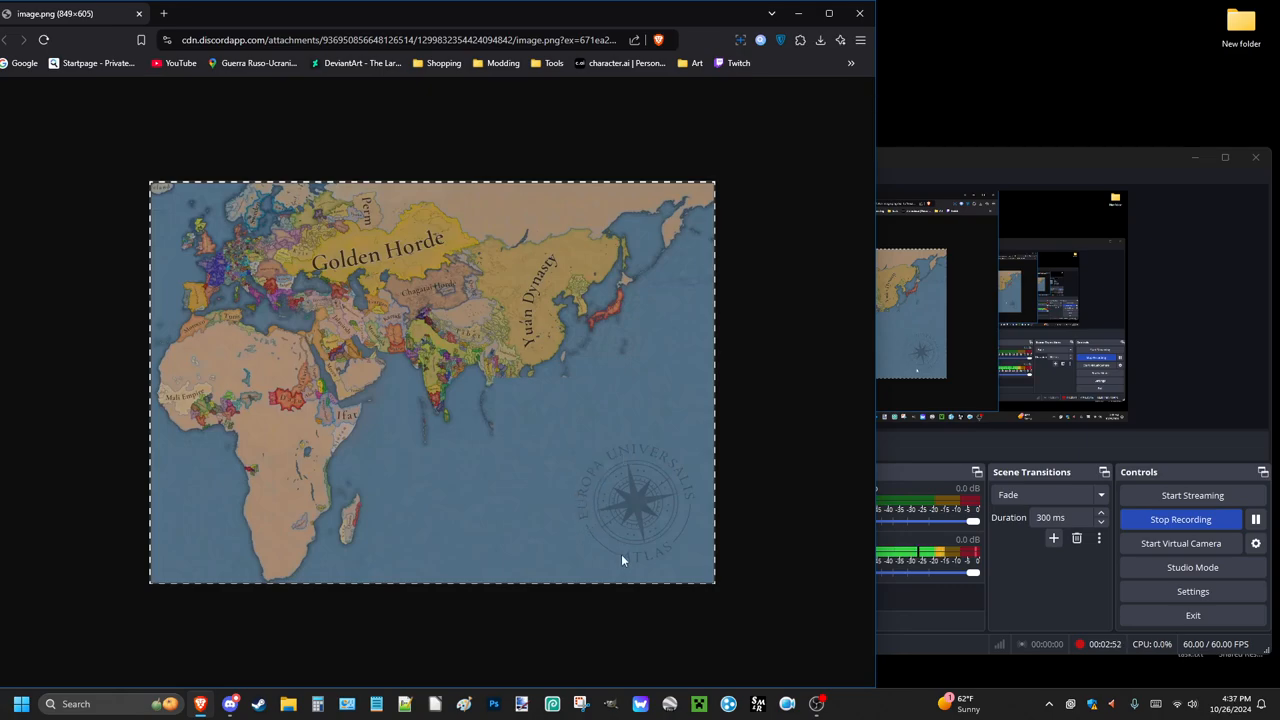
{"action": "mouse_move", "coordinate": [580, 548]}
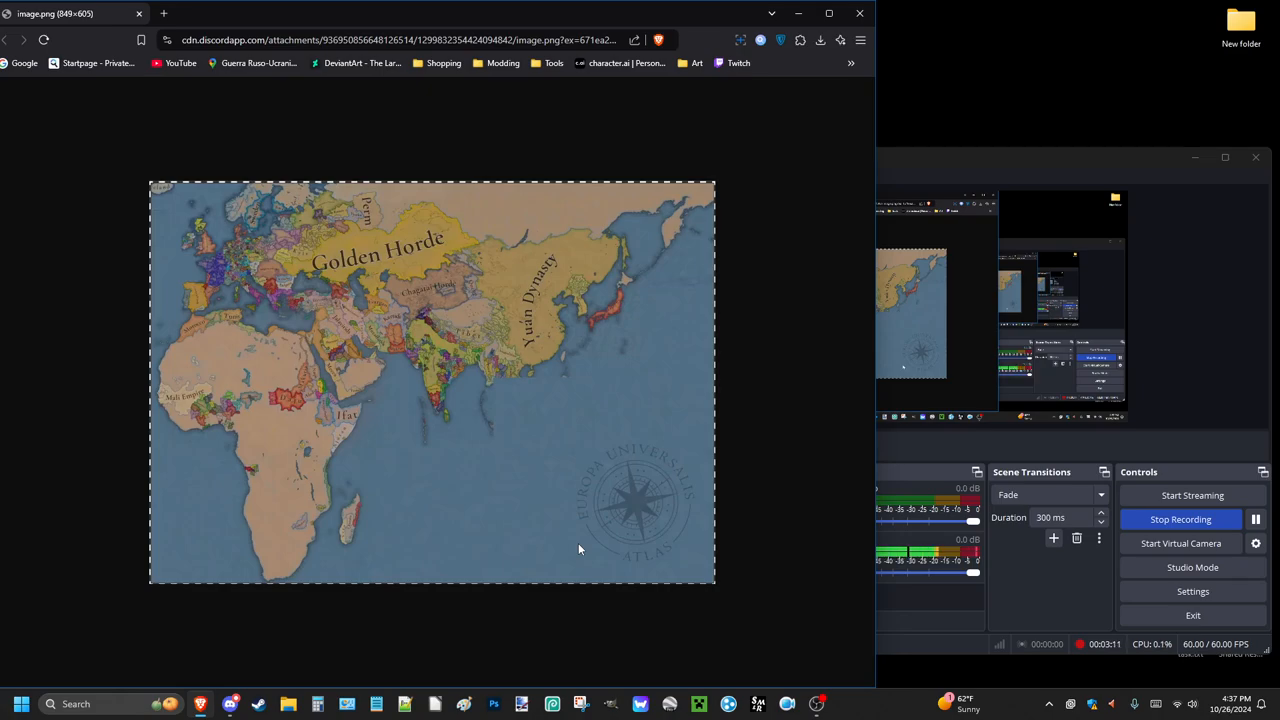
{"action": "mouse_move", "coordinate": [626, 568]}
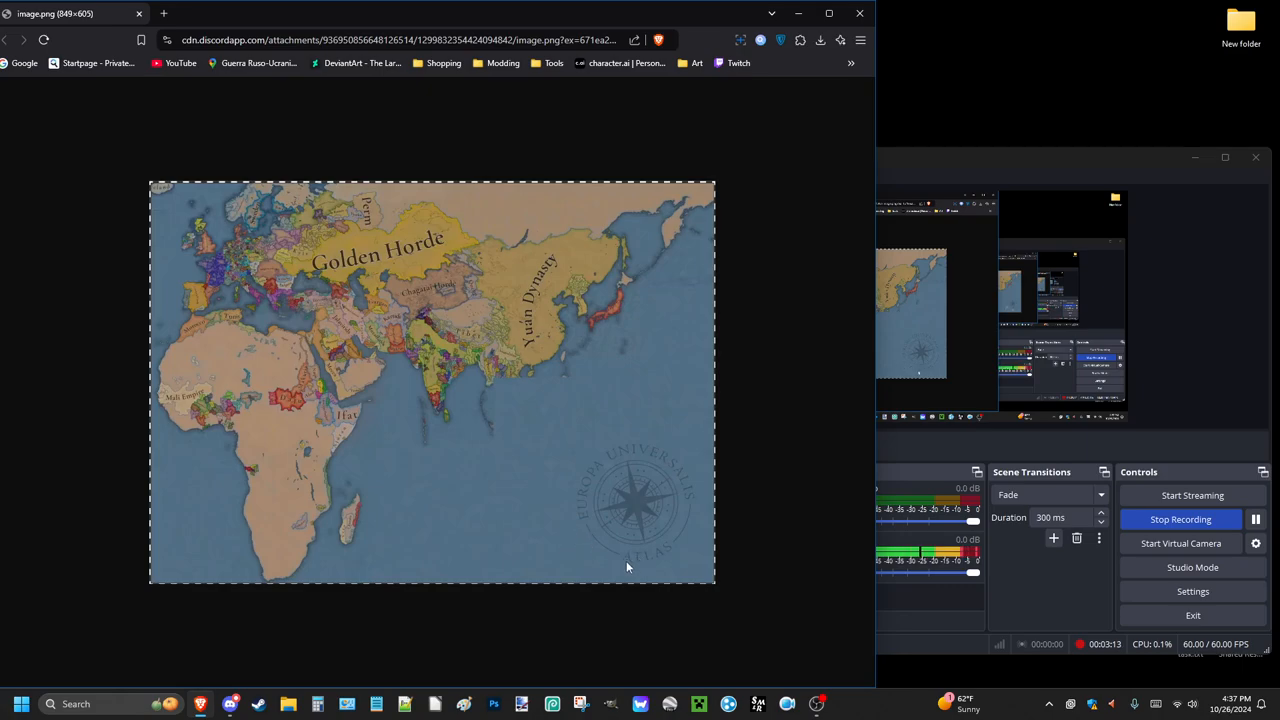
{"action": "mouse_move", "coordinate": [610, 450]}
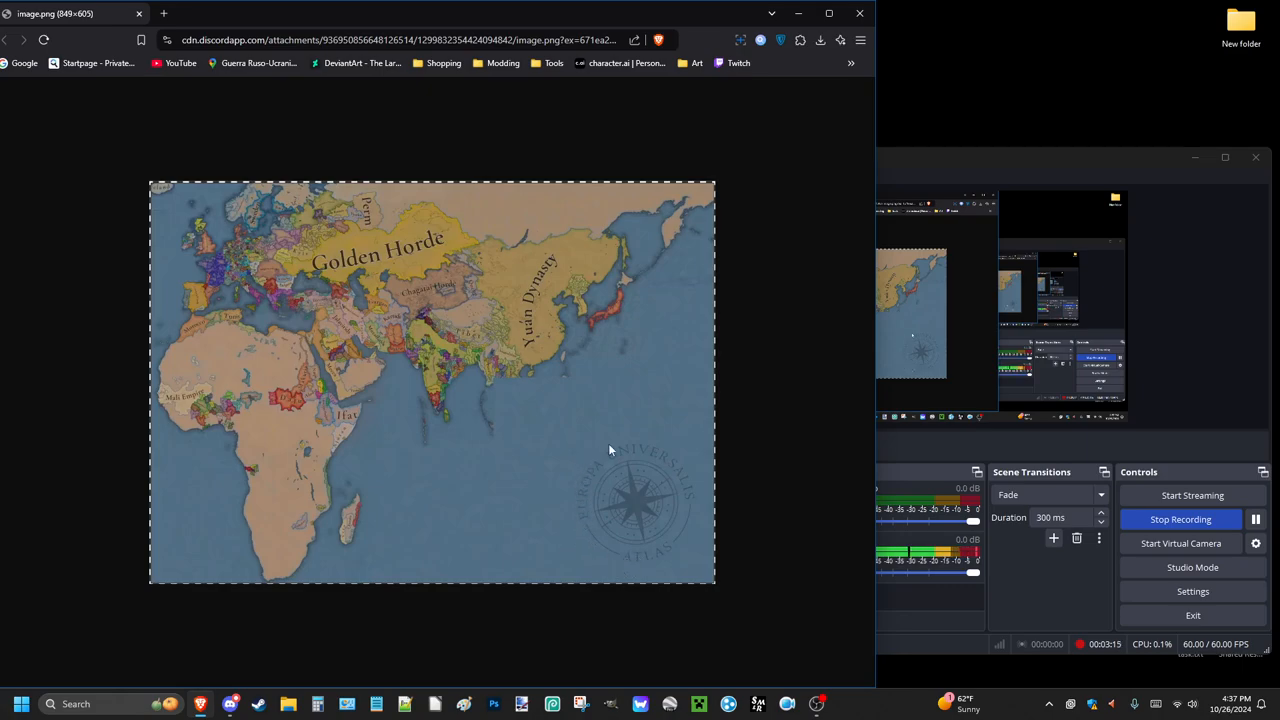
{"action": "mouse_move", "coordinate": [752, 442]}
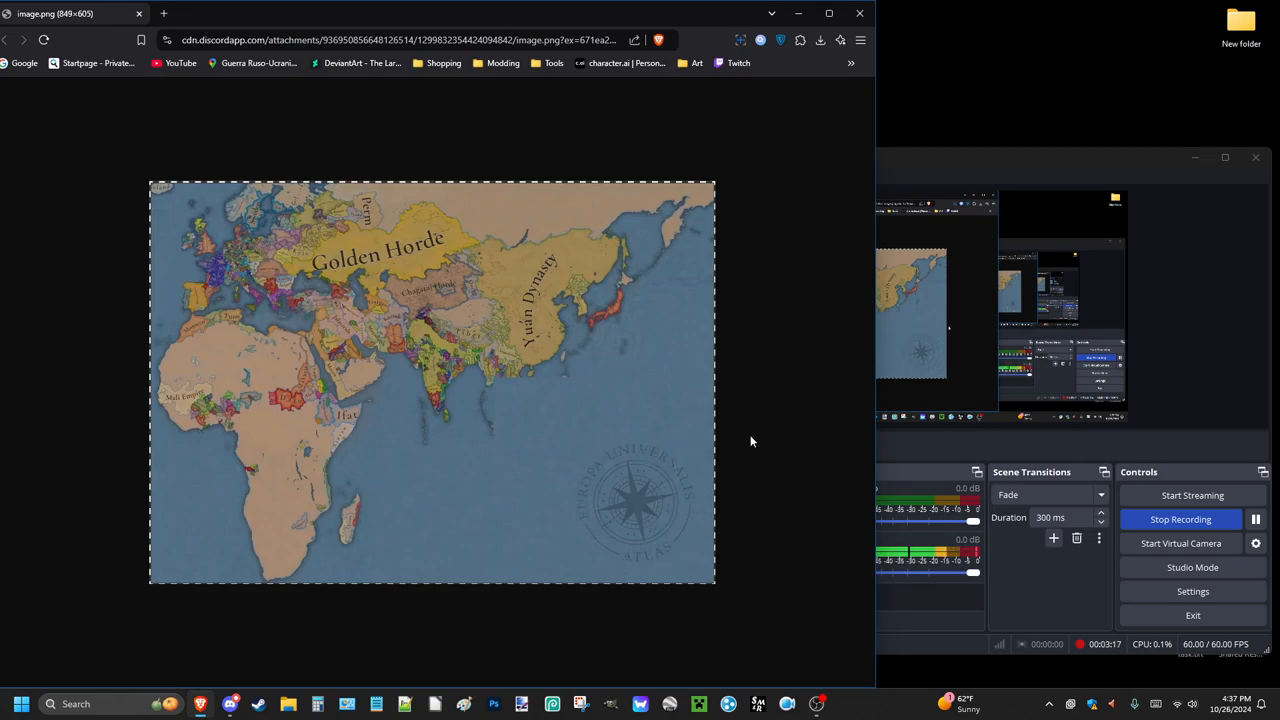
{"action": "mouse_move", "coordinate": [298, 288]}
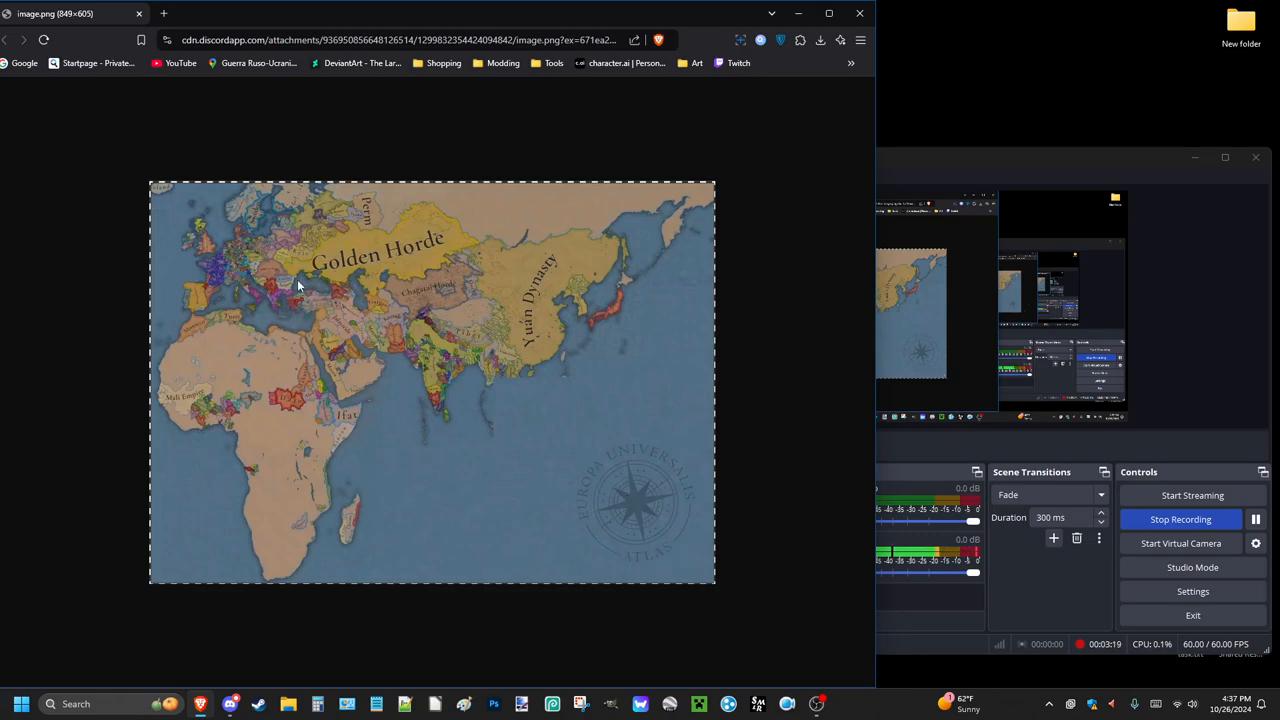
{"action": "mouse_move", "coordinate": [484, 358]}
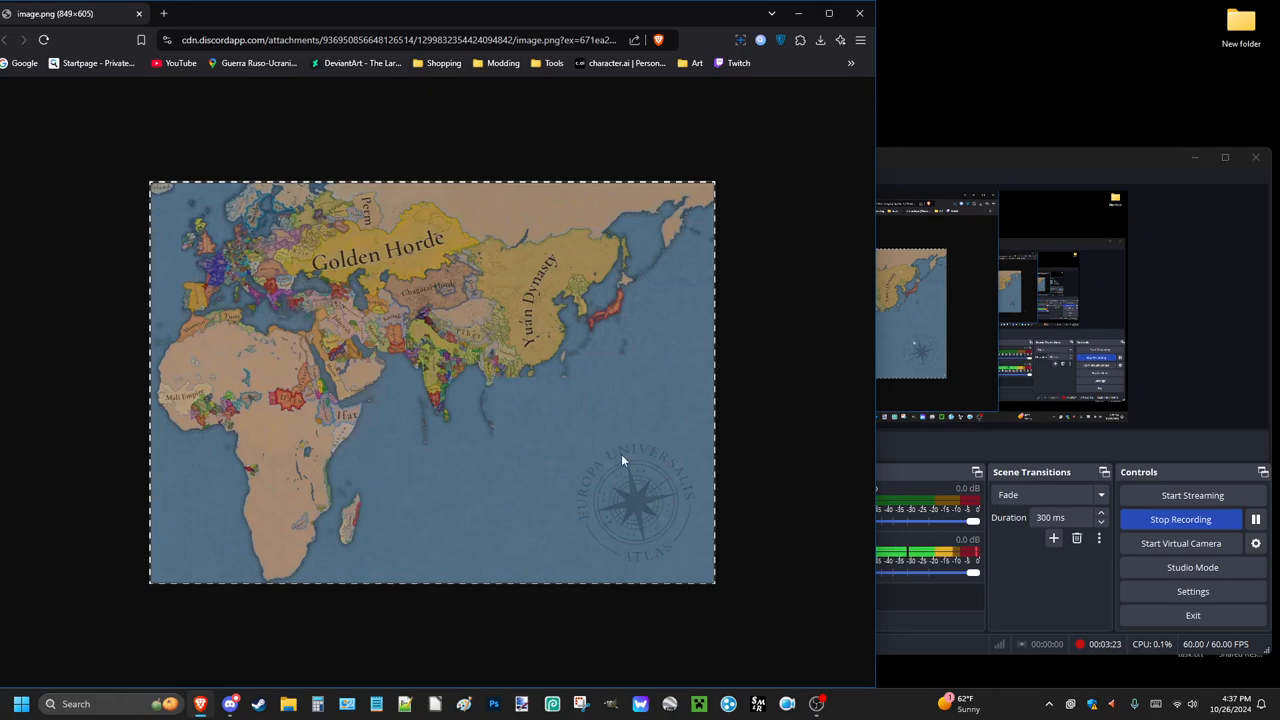
{"action": "mouse_move", "coordinate": [402, 406]}
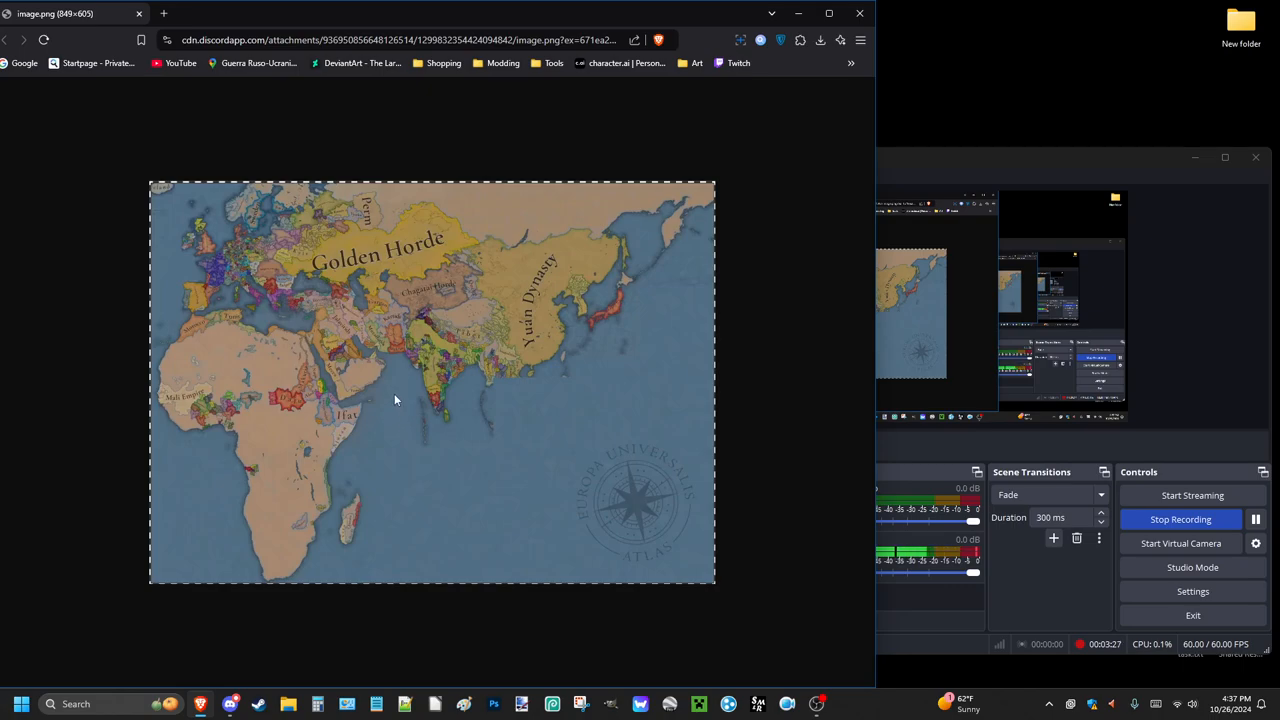
{"action": "mouse_move", "coordinate": [188, 320]}
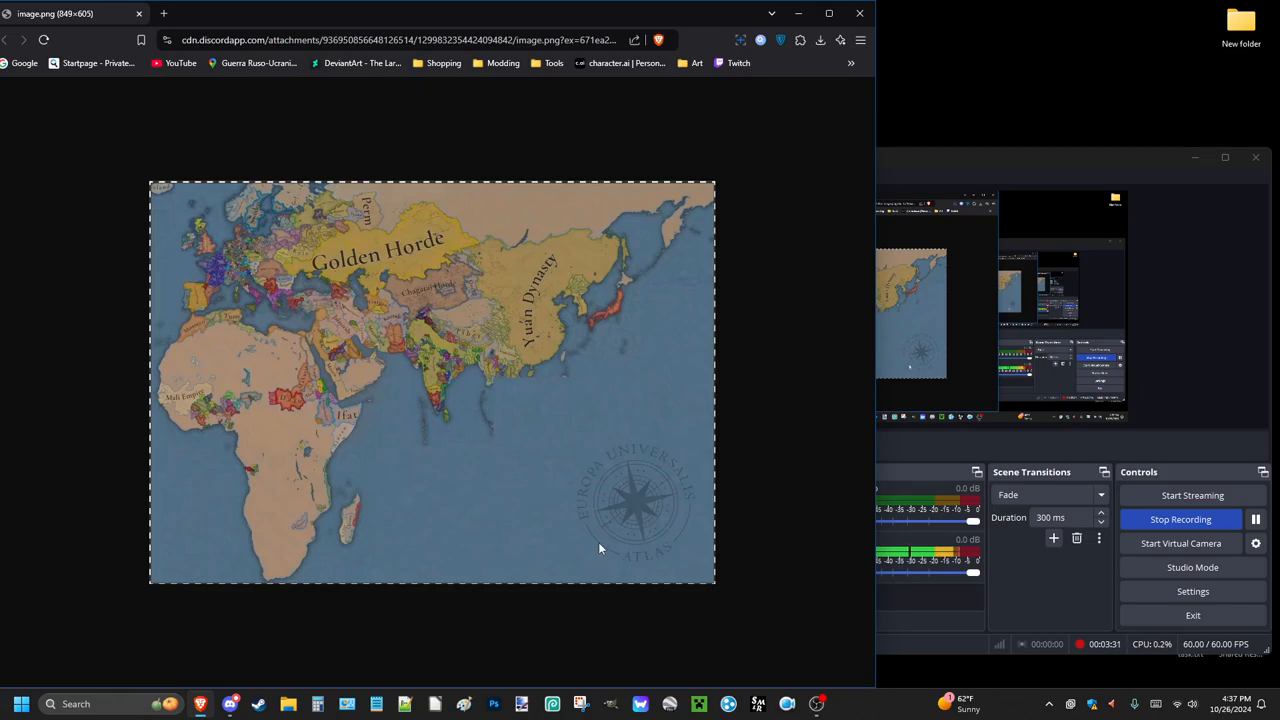
{"action": "mouse_move", "coordinate": [730, 548]}
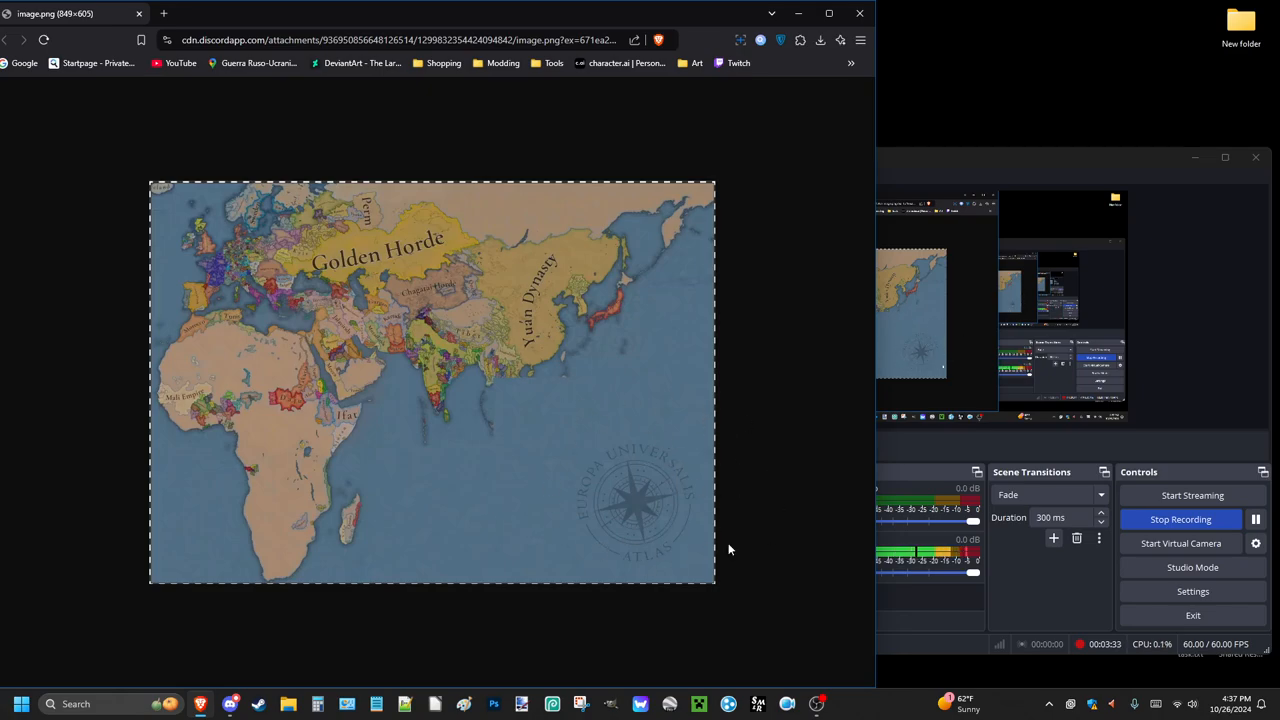